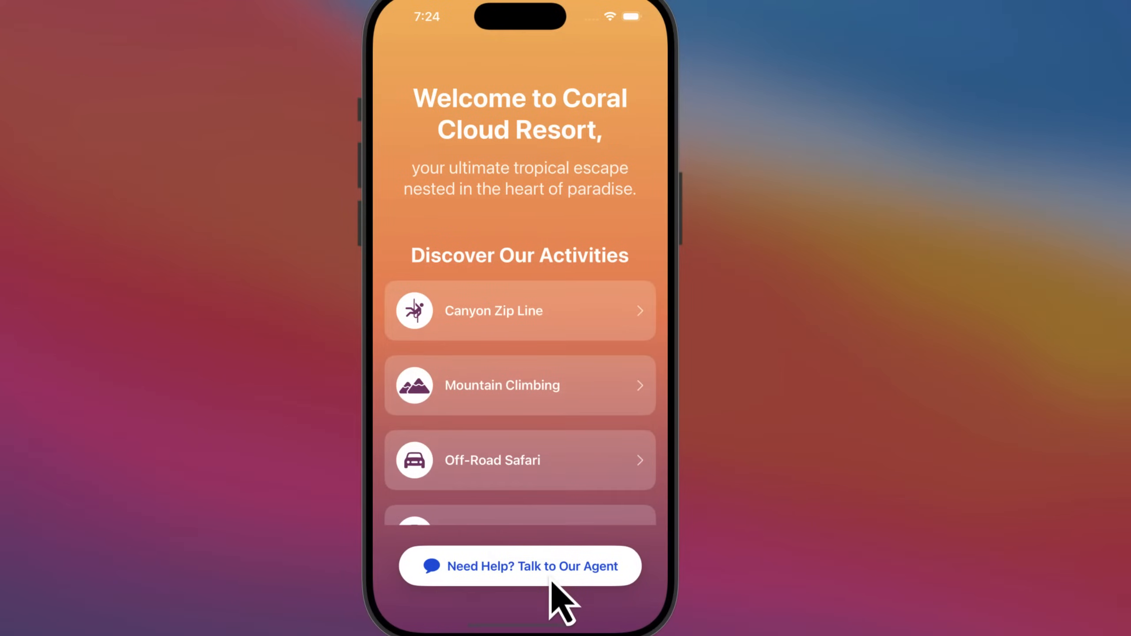
mouse_move(547, 599)
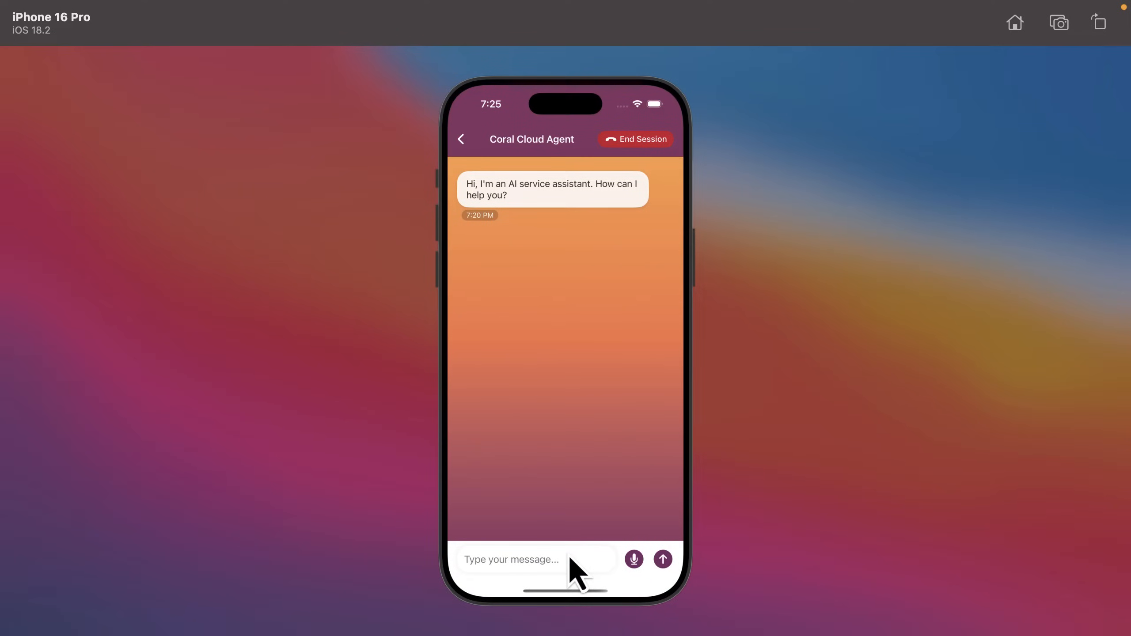
mouse_move(638, 577)
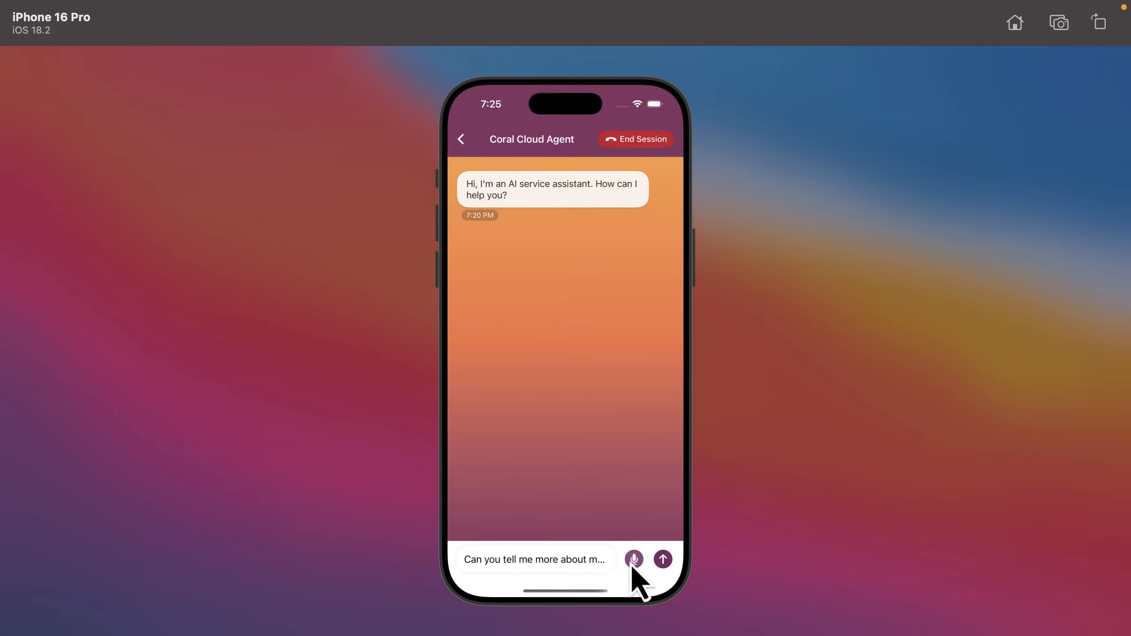
- Send the question about the mountain climbing challenge to the Coral Cloud Agent
left_click(662, 560)
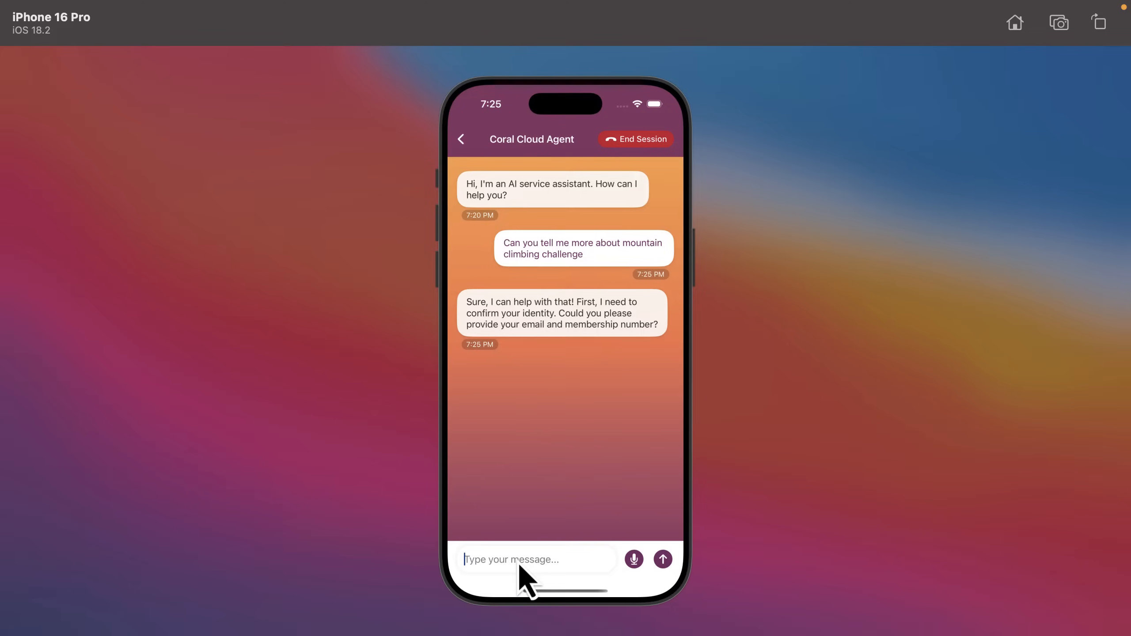
type("Sofiarodr")
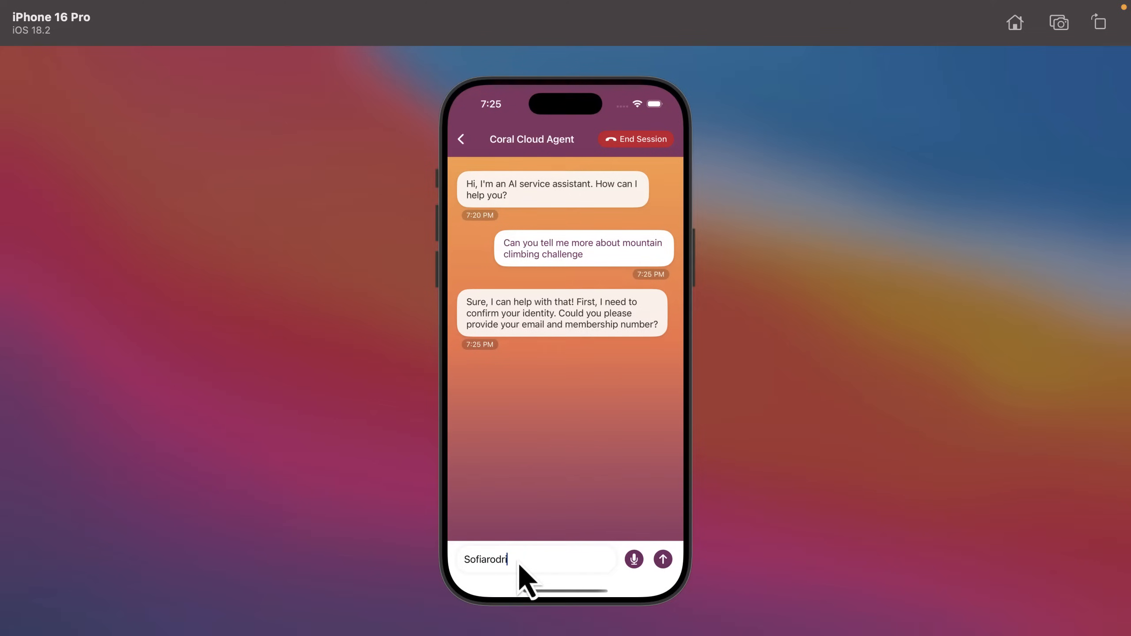
type("iguez@")
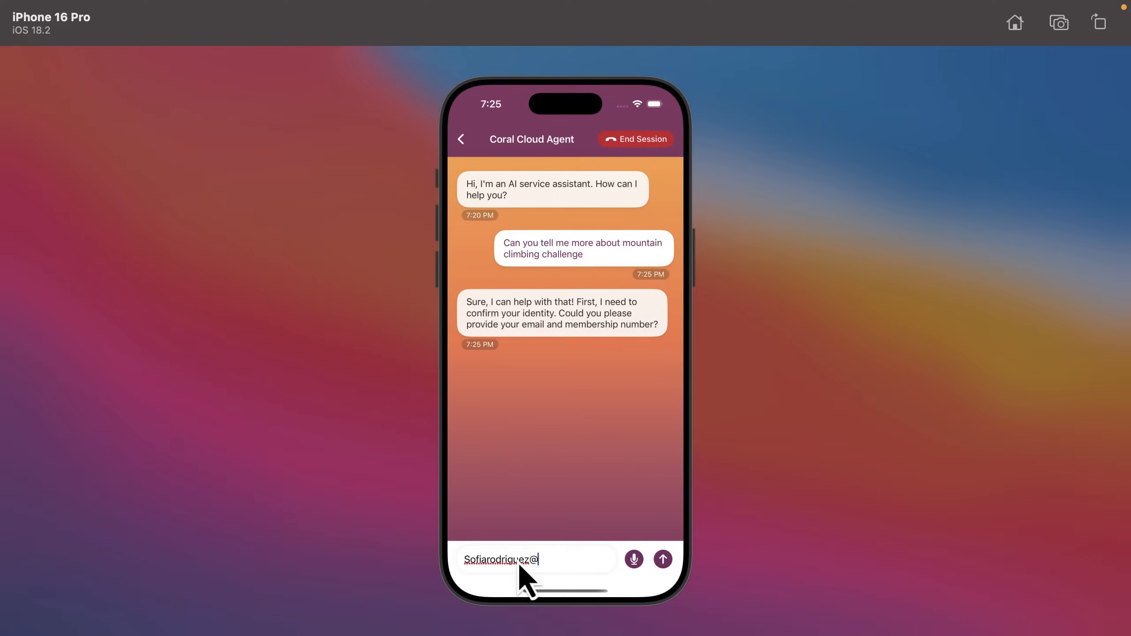
type("example.com")
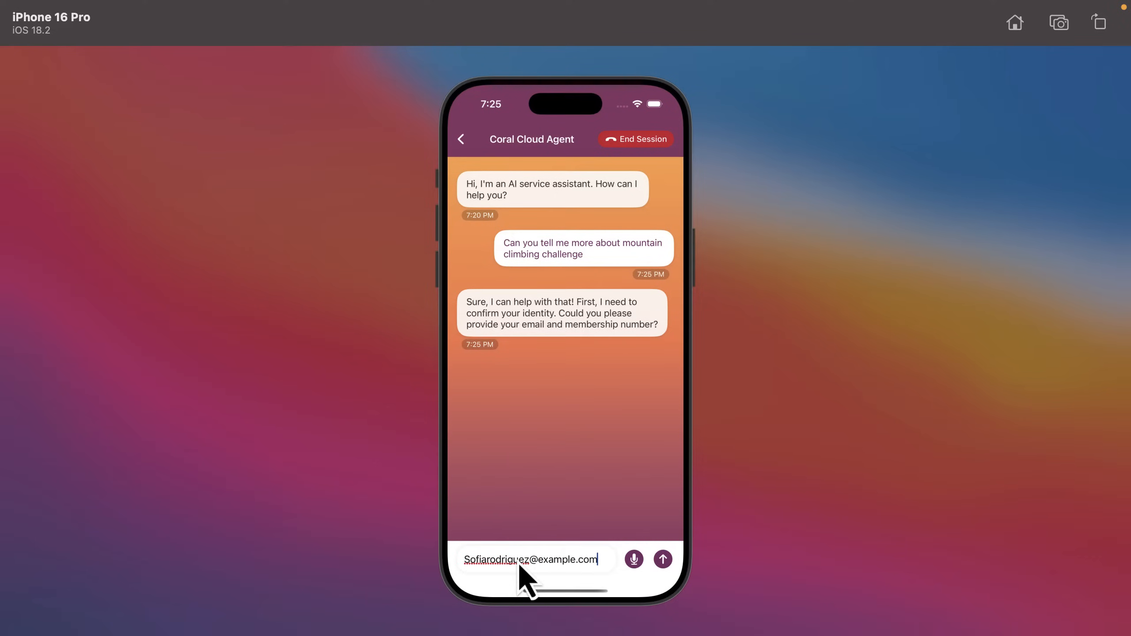
type("and 10008155")
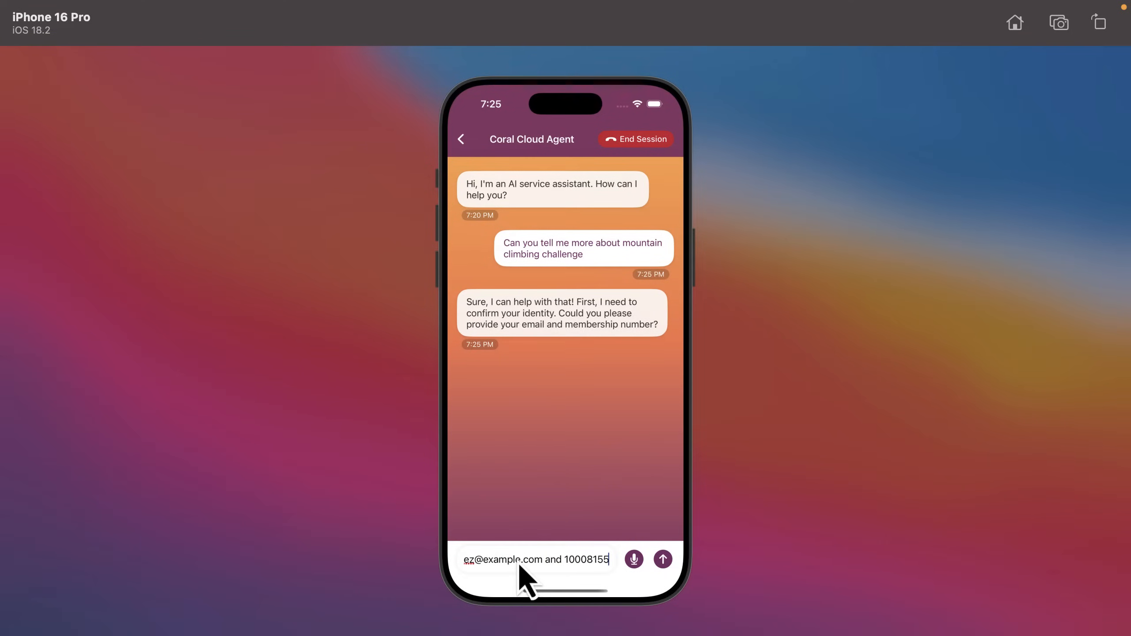
left_click(662, 560)
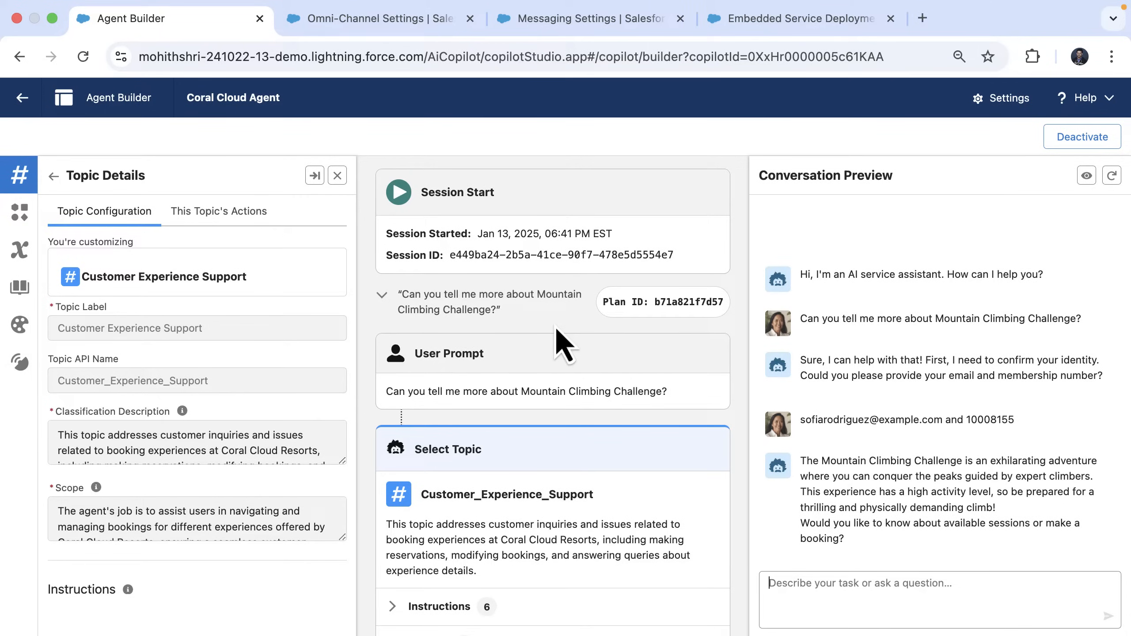
- Switch from the Agent Builder conversation preview to the Omni-Channel Settings page
left_click(367, 18)
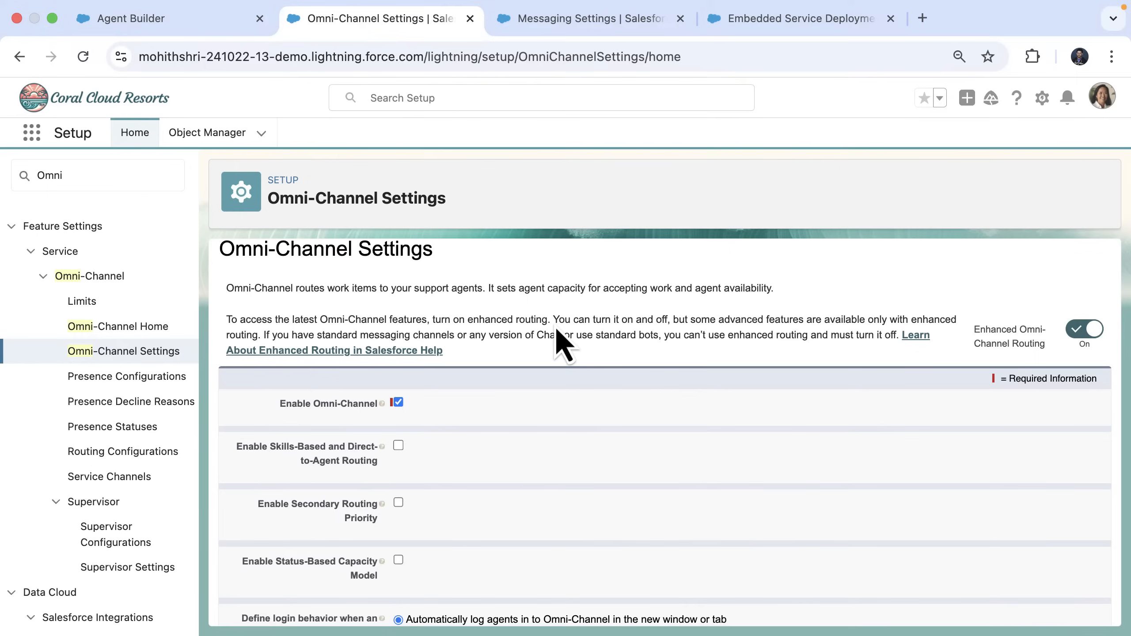
mouse_move(563, 347)
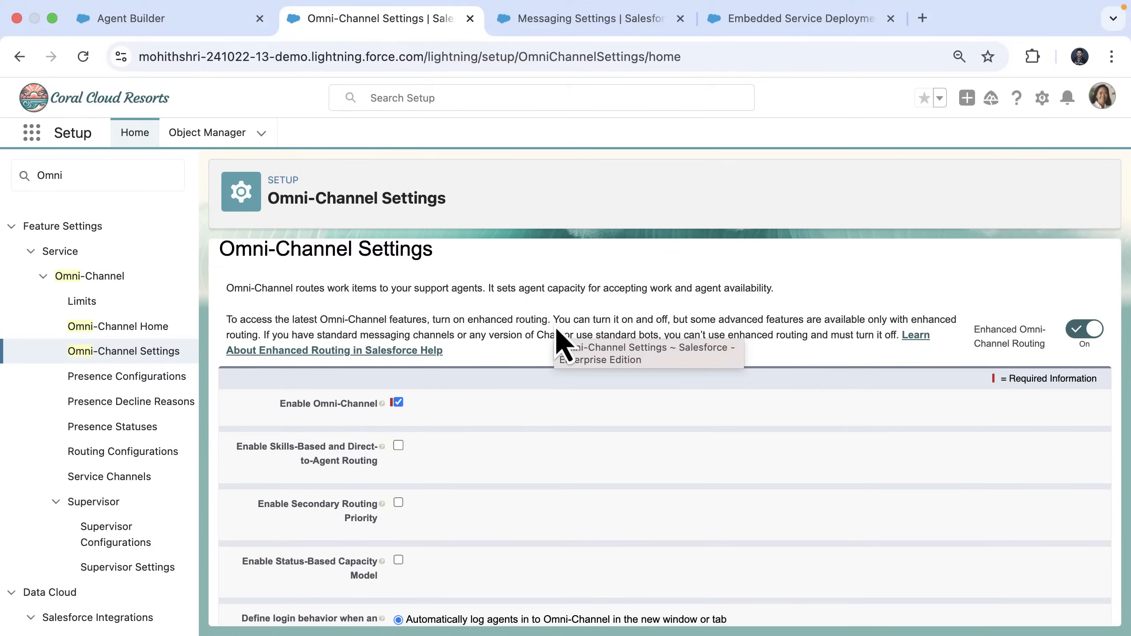
- Move to the Messaging Settings page listing the active enhanced channels
left_click(583, 18)
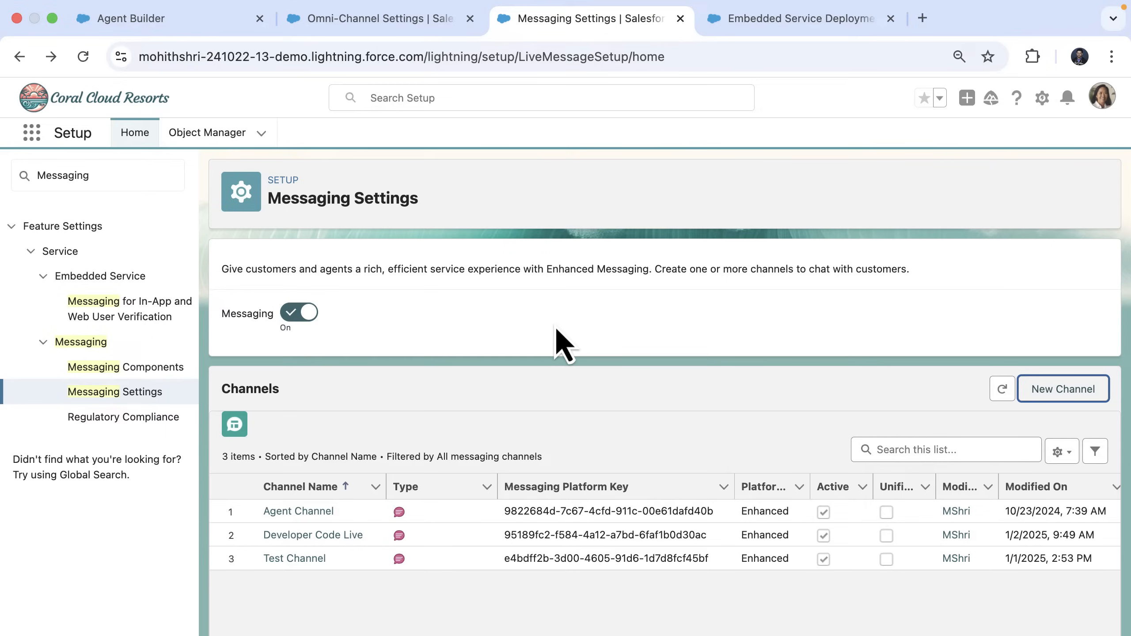
mouse_move(1032, 423)
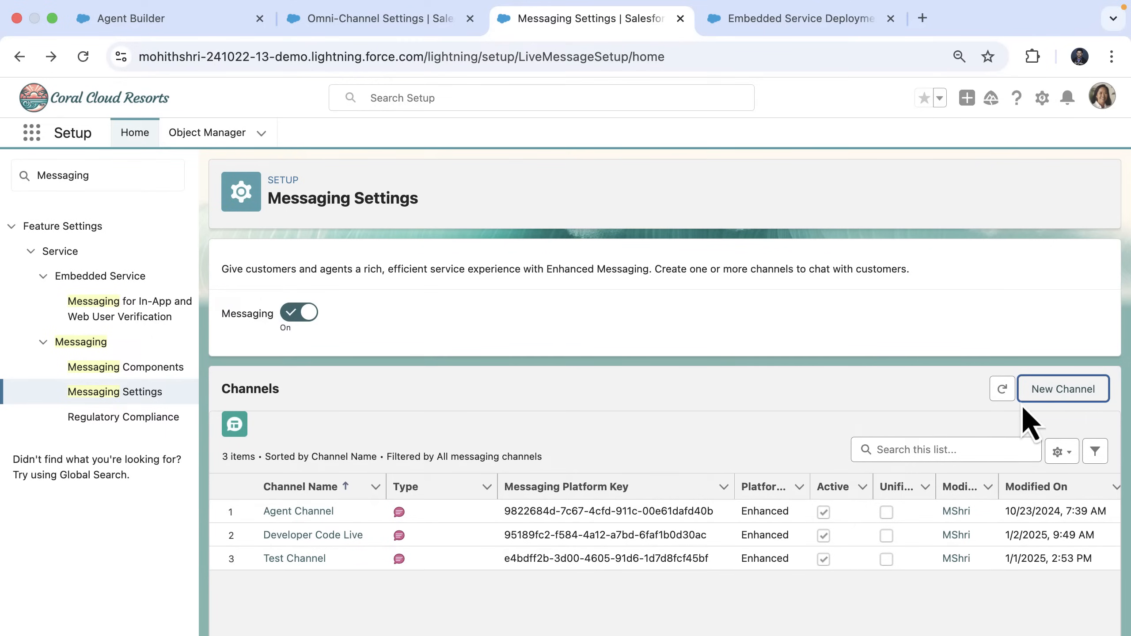
- Walk through starting a Messaging for In-App and Web channel, then cancel without saving
left_click(1063, 388)
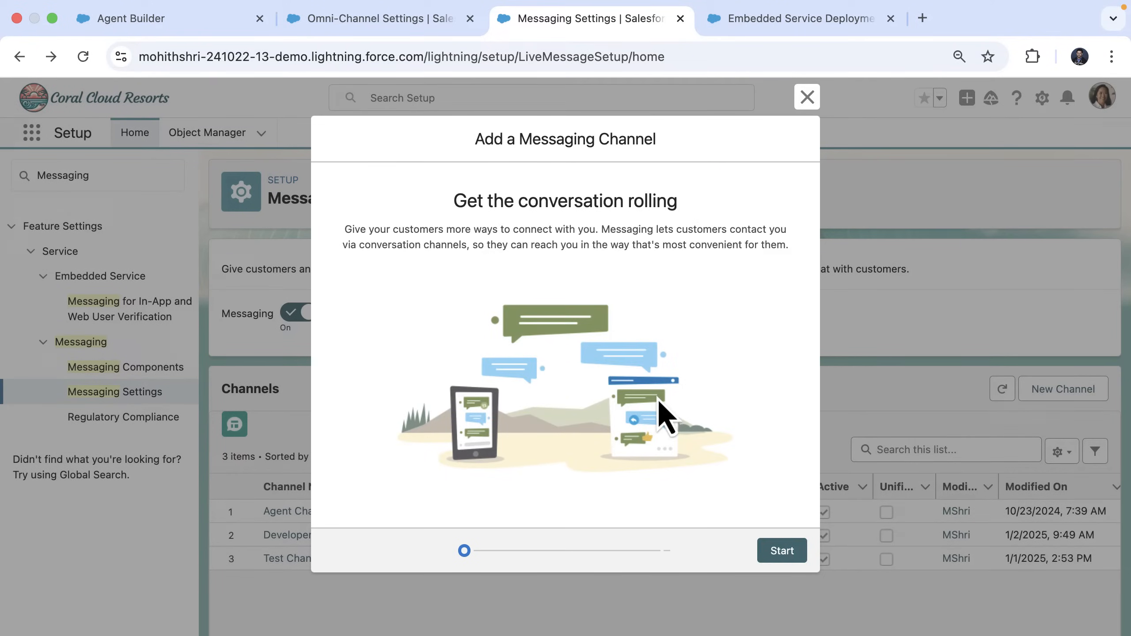
left_click(781, 551)
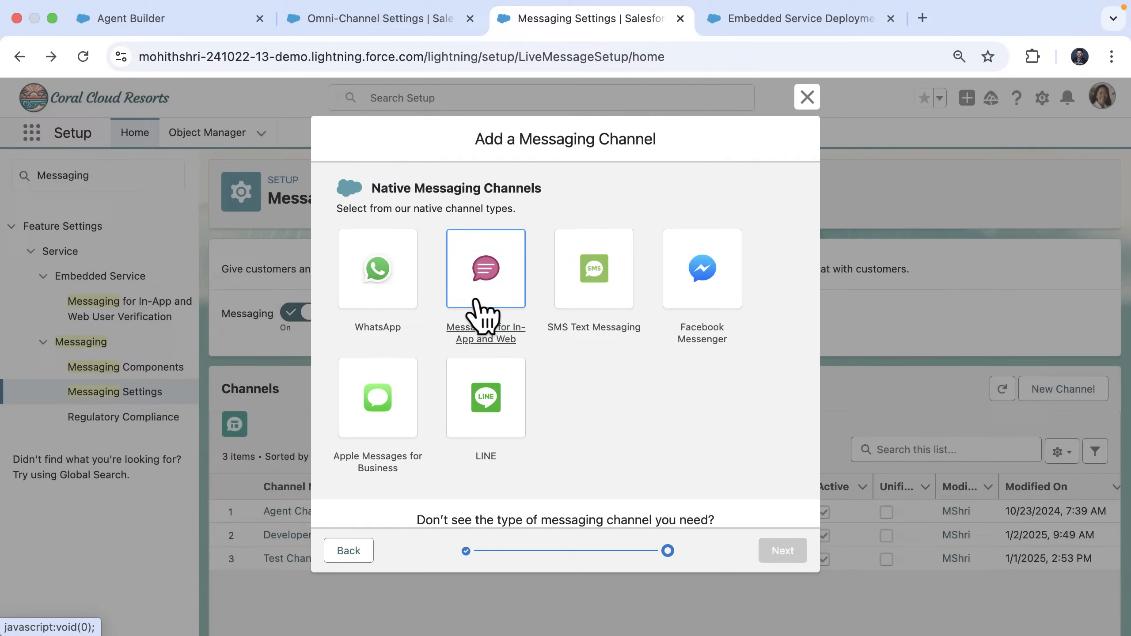
left_click(781, 551)
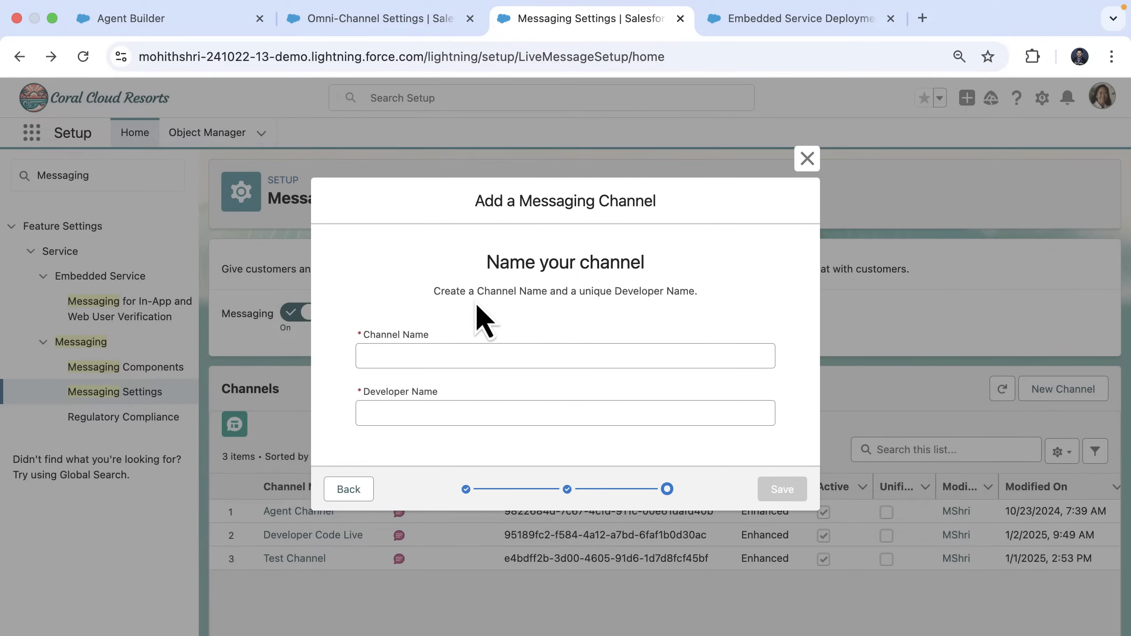
mouse_move(806, 158)
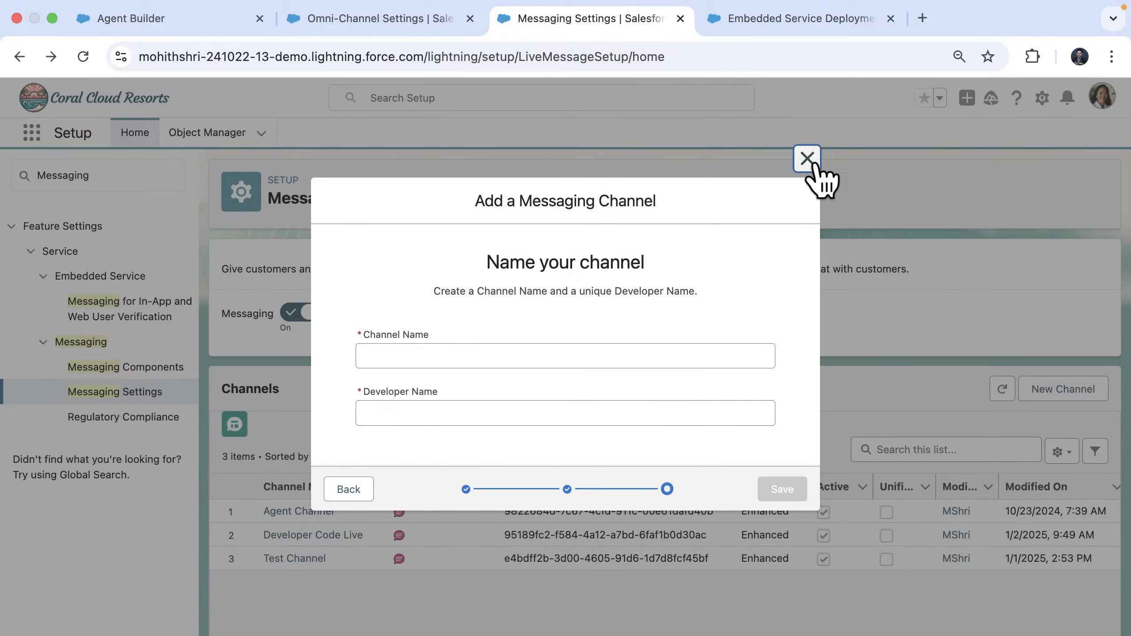
left_click(807, 158)
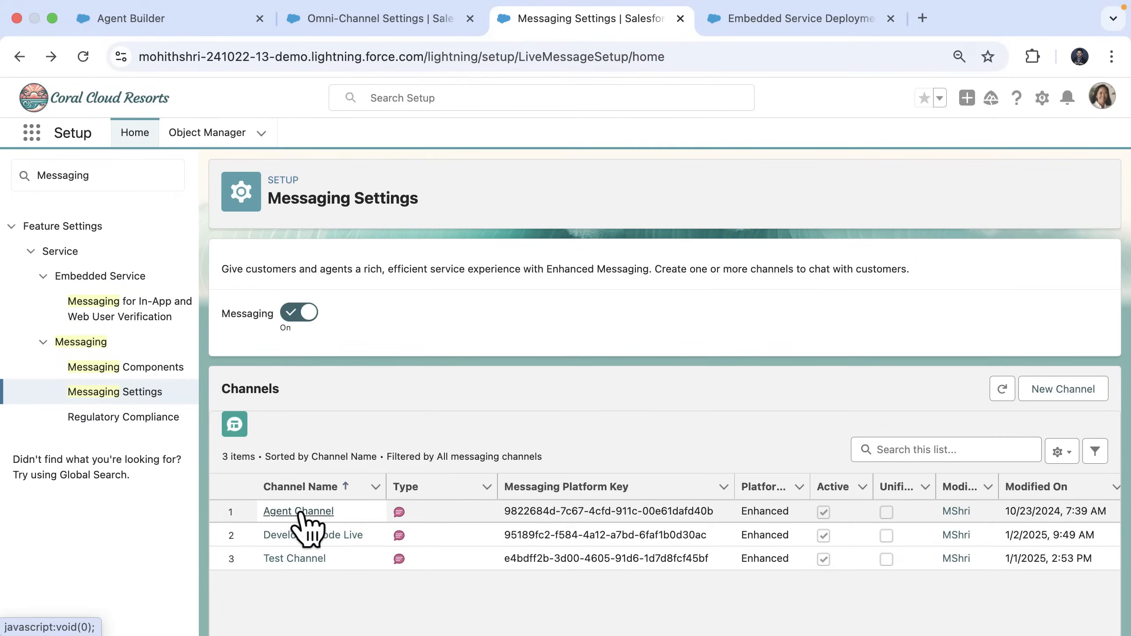
- Review Agent Channel's details, then move to the Embedded Service Deployments page
left_click(297, 512)
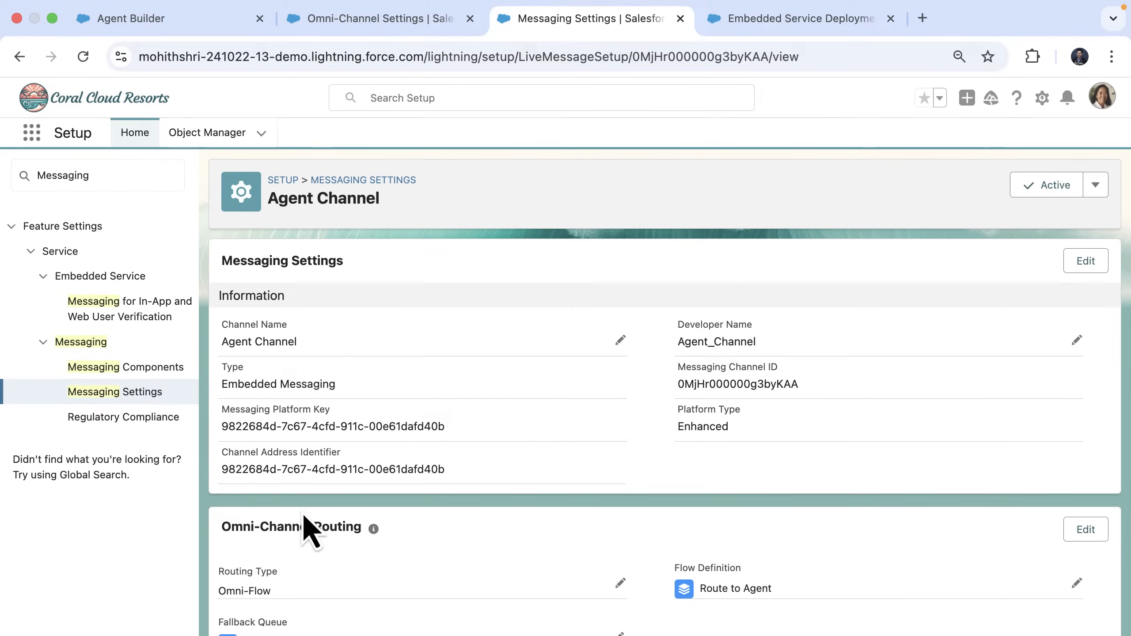
left_click(793, 18)
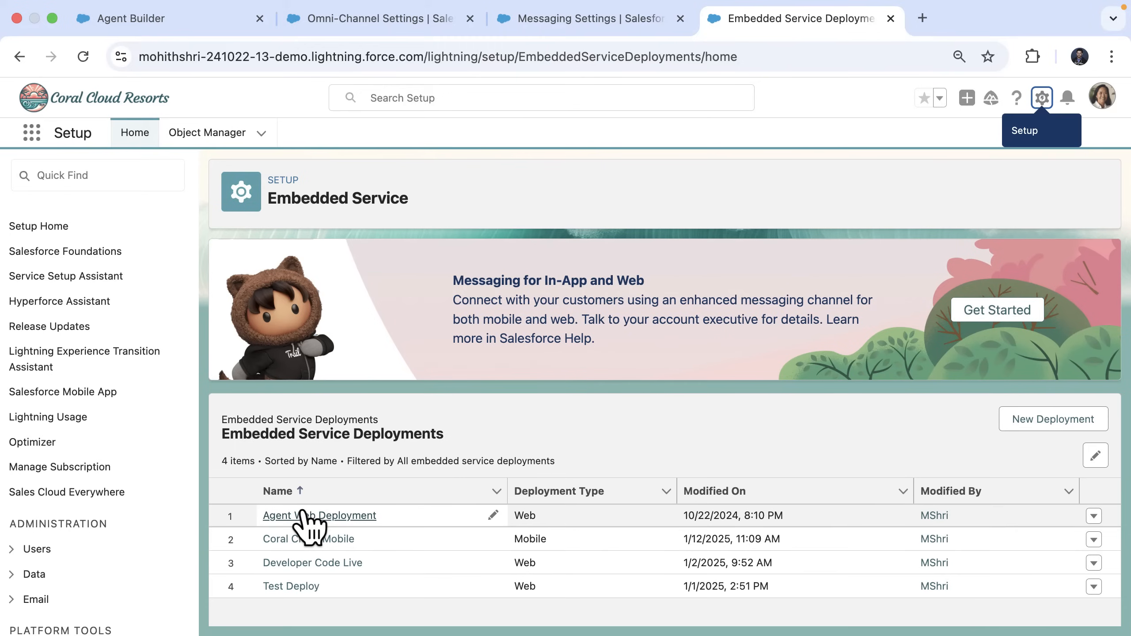
mouse_move(1052, 419)
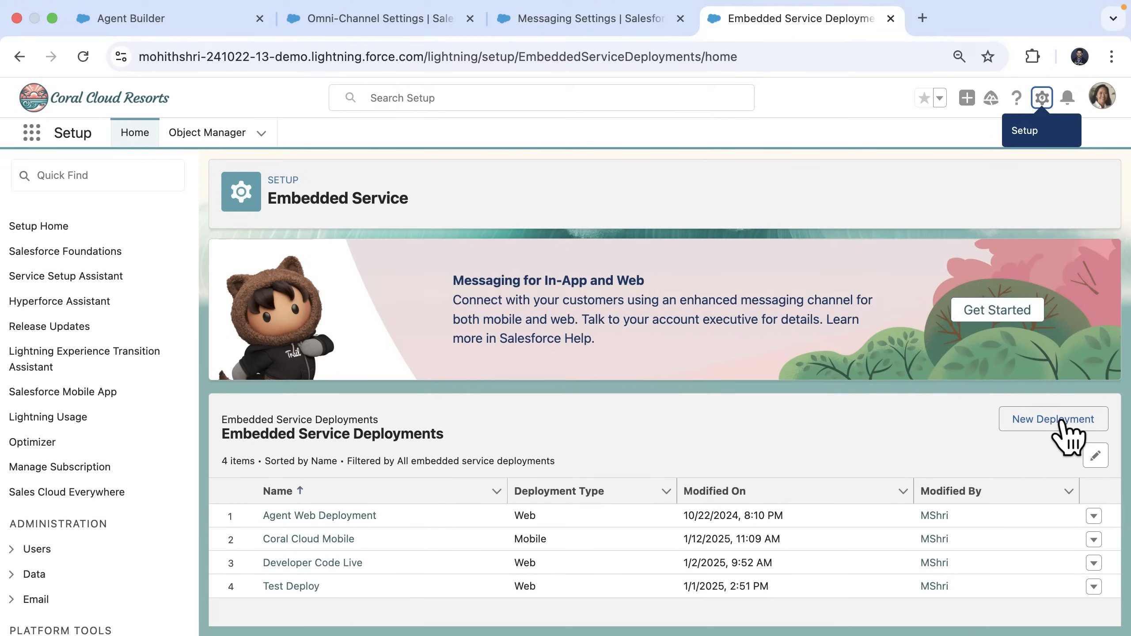
- Cancel the new deployment wizard and open the existing Coral Cloud Mobile deployment instead
left_click(1053, 419)
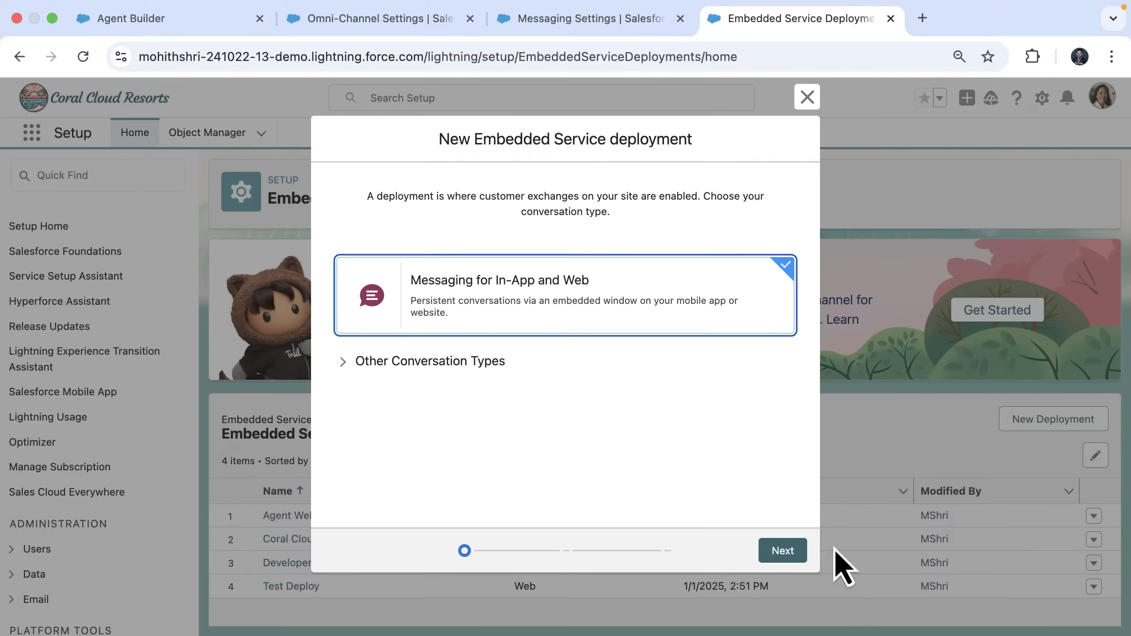
left_click(782, 551)
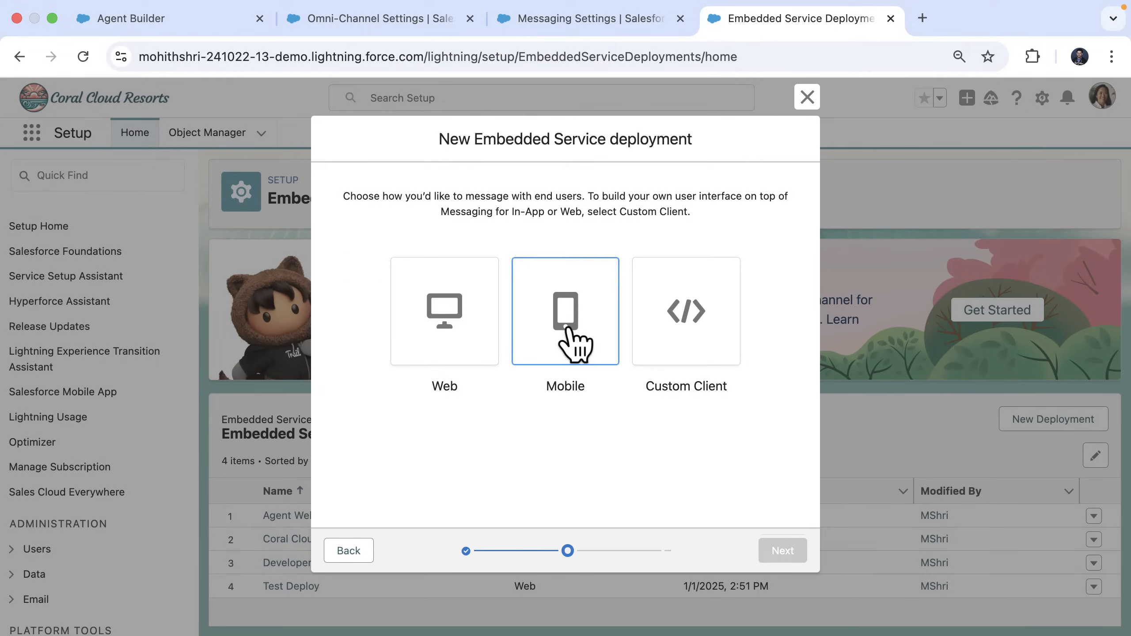
mouse_move(807, 130)
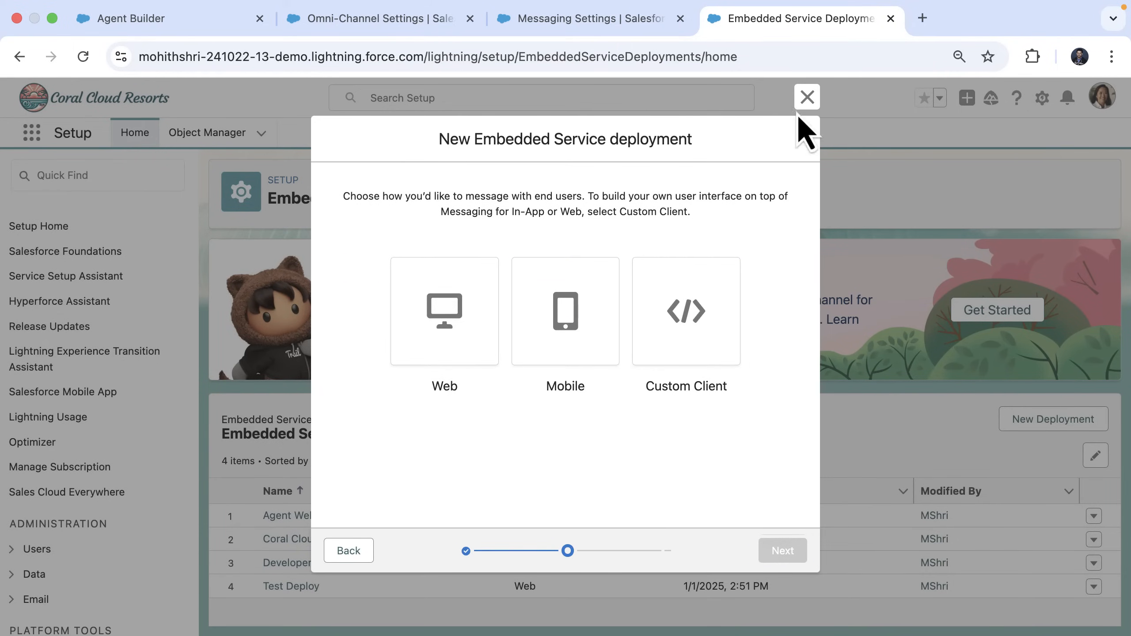
left_click(807, 97)
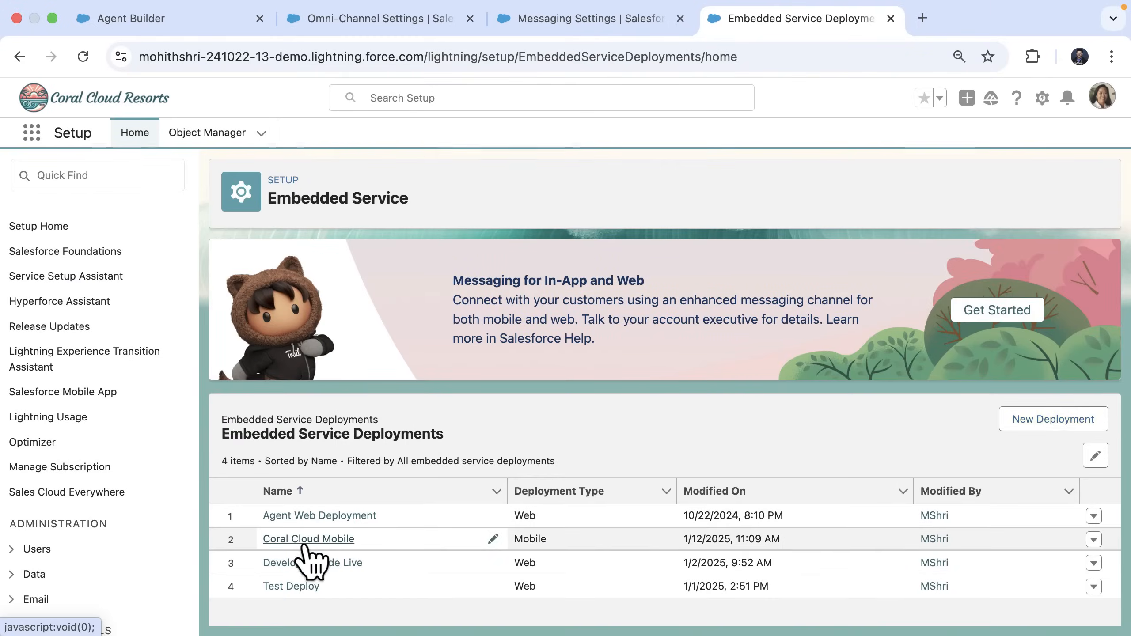
left_click(309, 539)
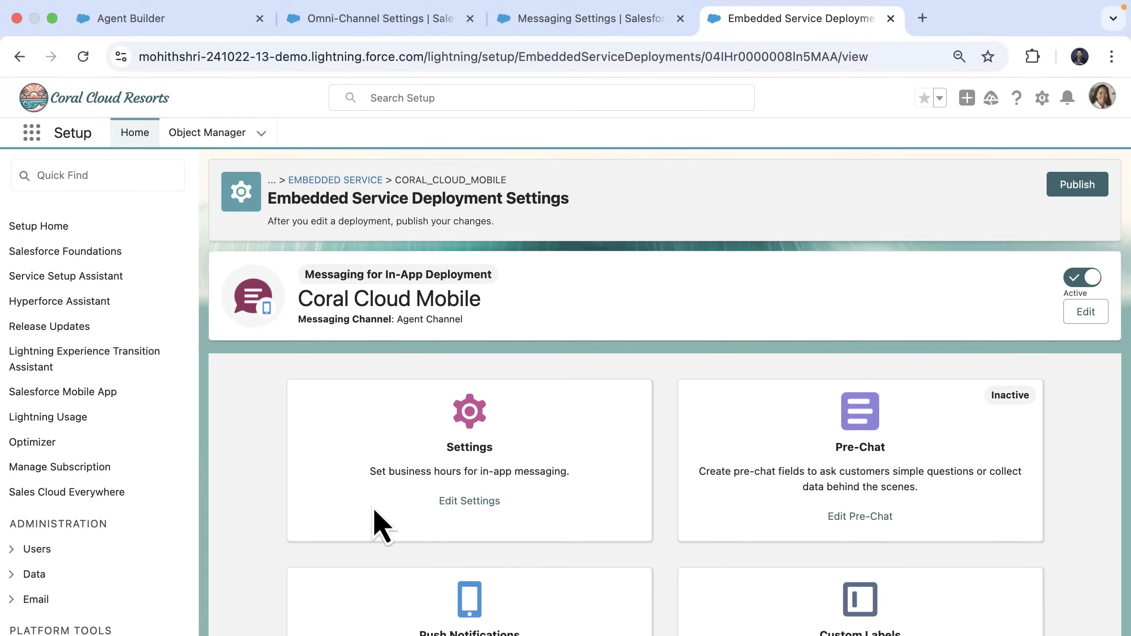
- Generate Coral Cloud Mobile's mobile configuration code file and copy its contents to the clipboard
scroll("down", 3)
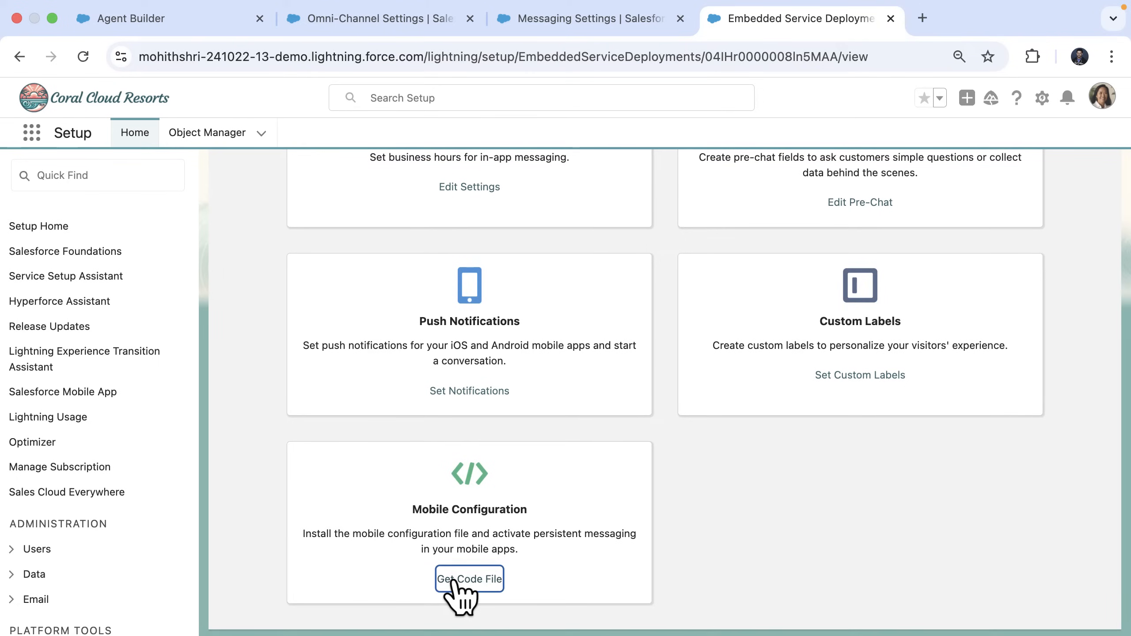
left_click(469, 579)
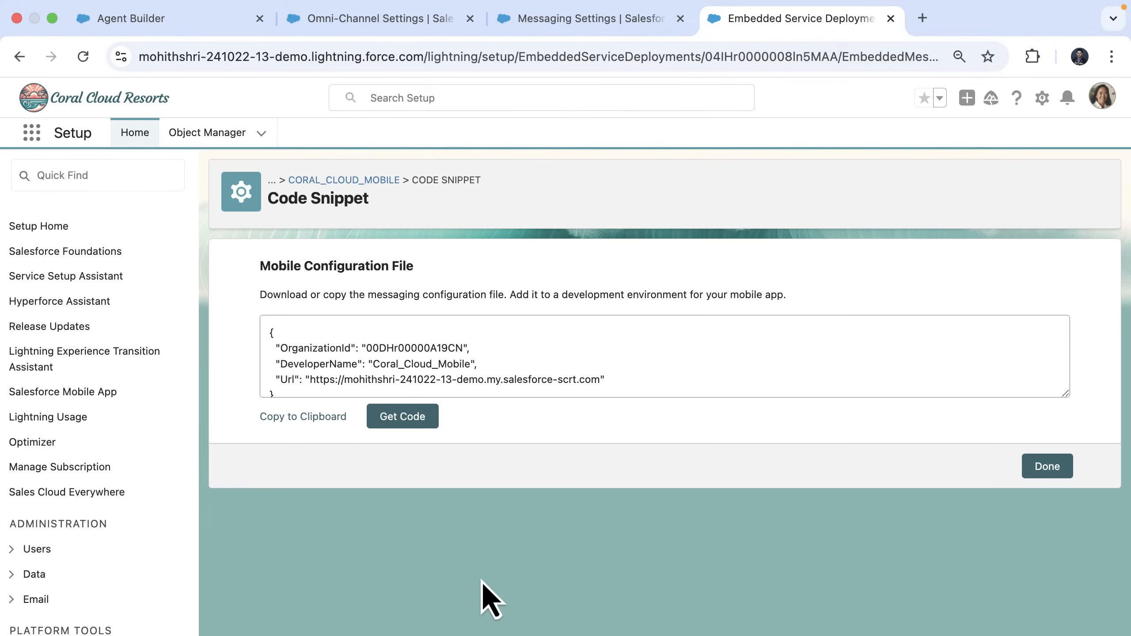
mouse_move(330, 454)
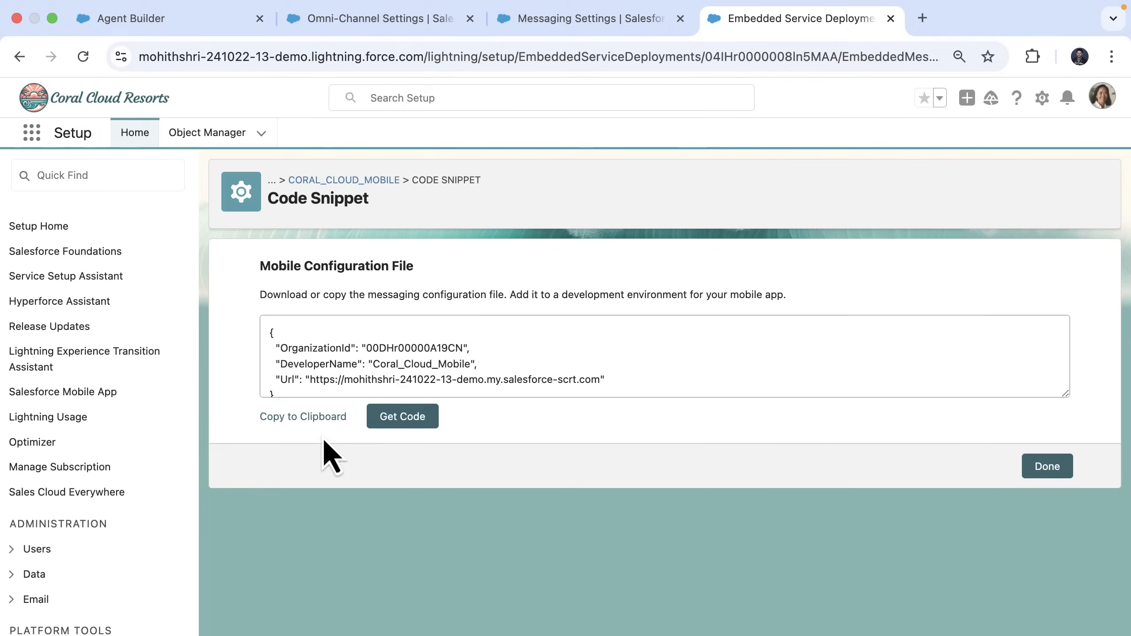
left_click(302, 417)
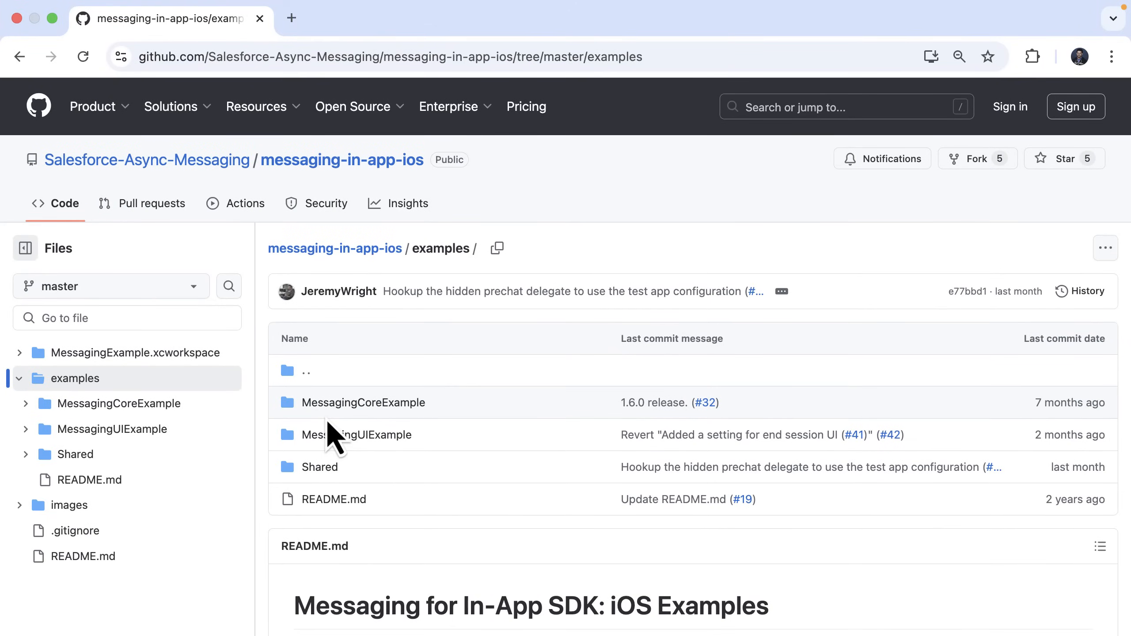
mouse_move(520, 206)
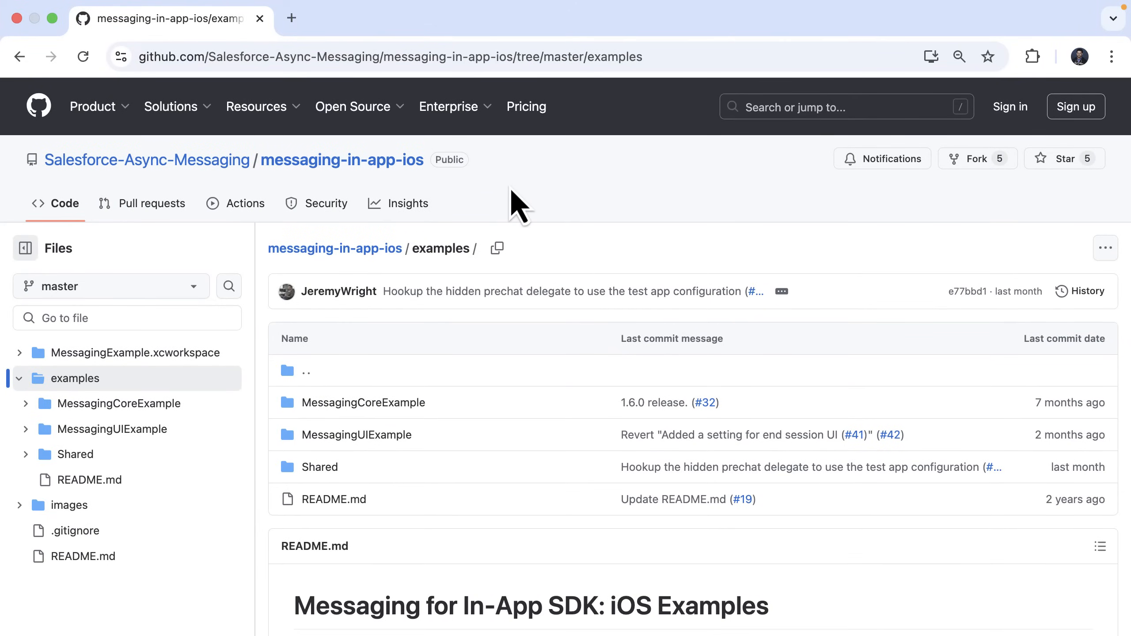
- Navigate to the messaging-in-app-ios examples folder listing MessagingCoreExample and MessagingUIExample
left_click(341, 159)
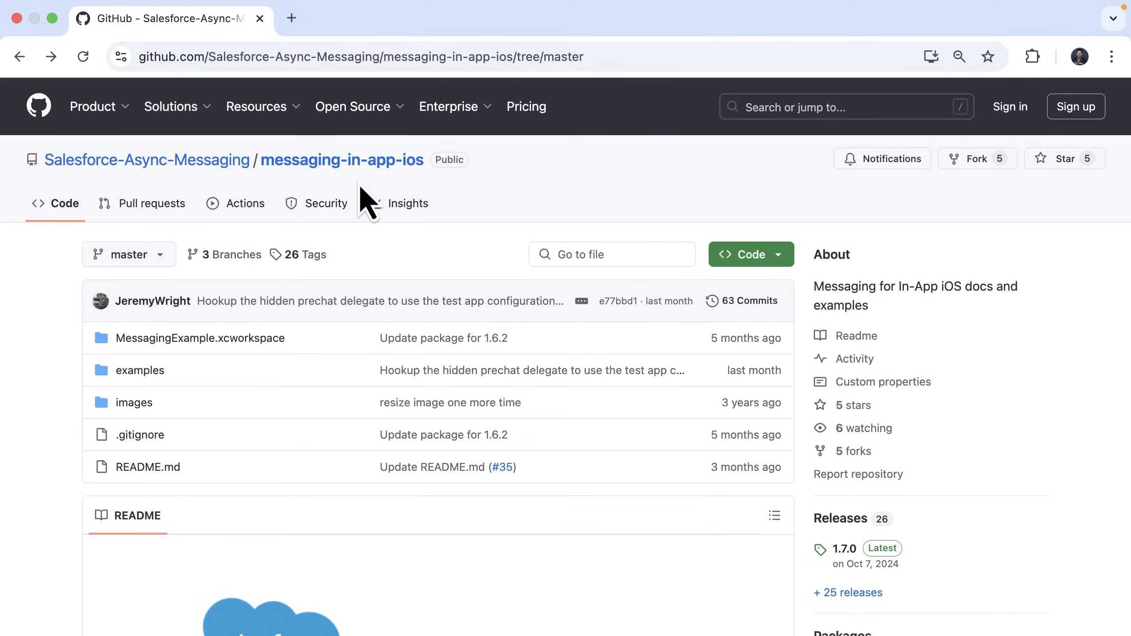
scroll("down", 3)
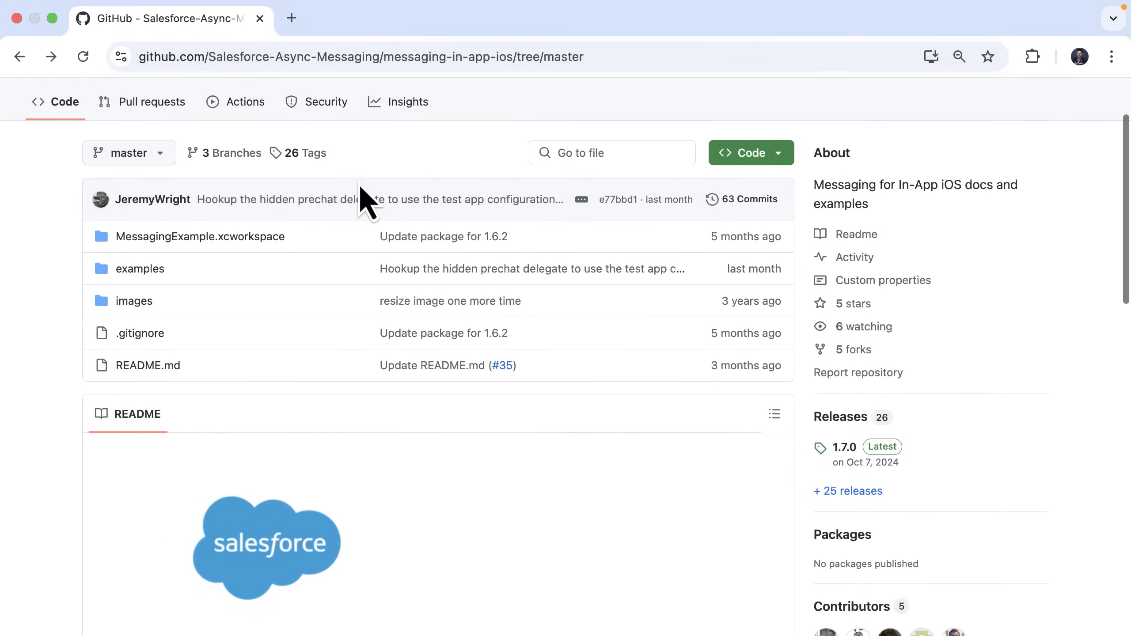
left_click(140, 269)
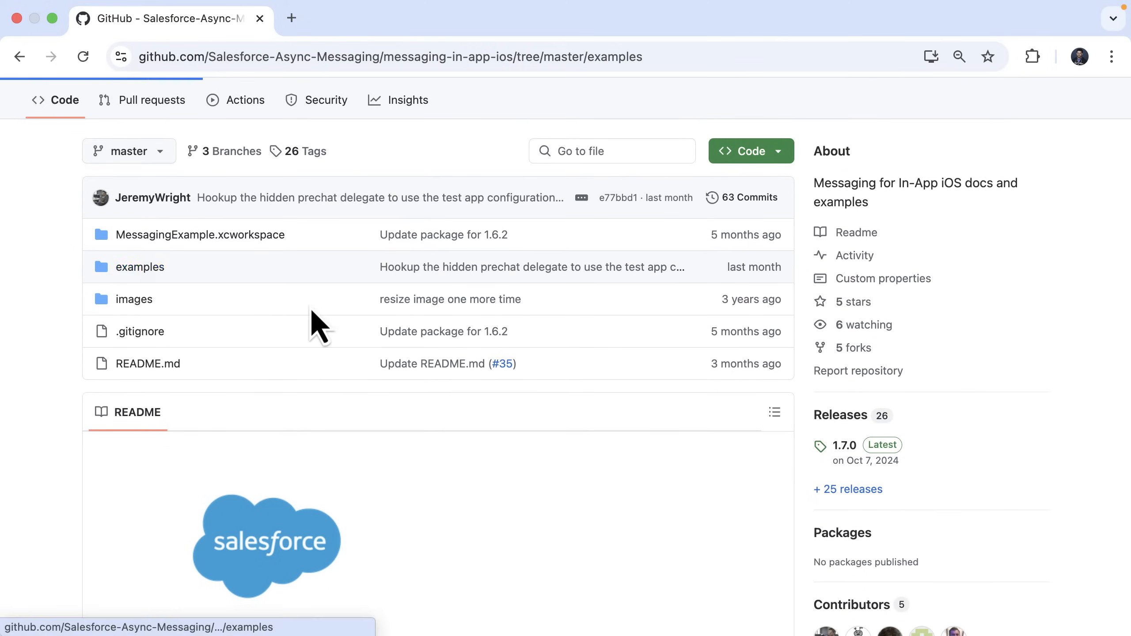
left_click(140, 267)
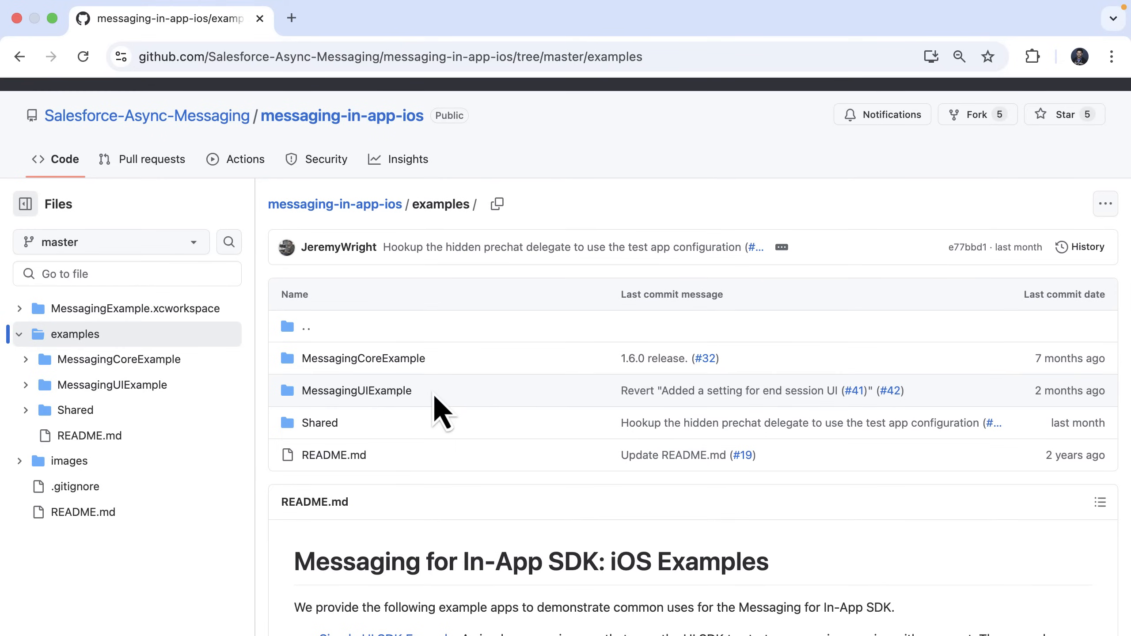
scroll("up", 3)
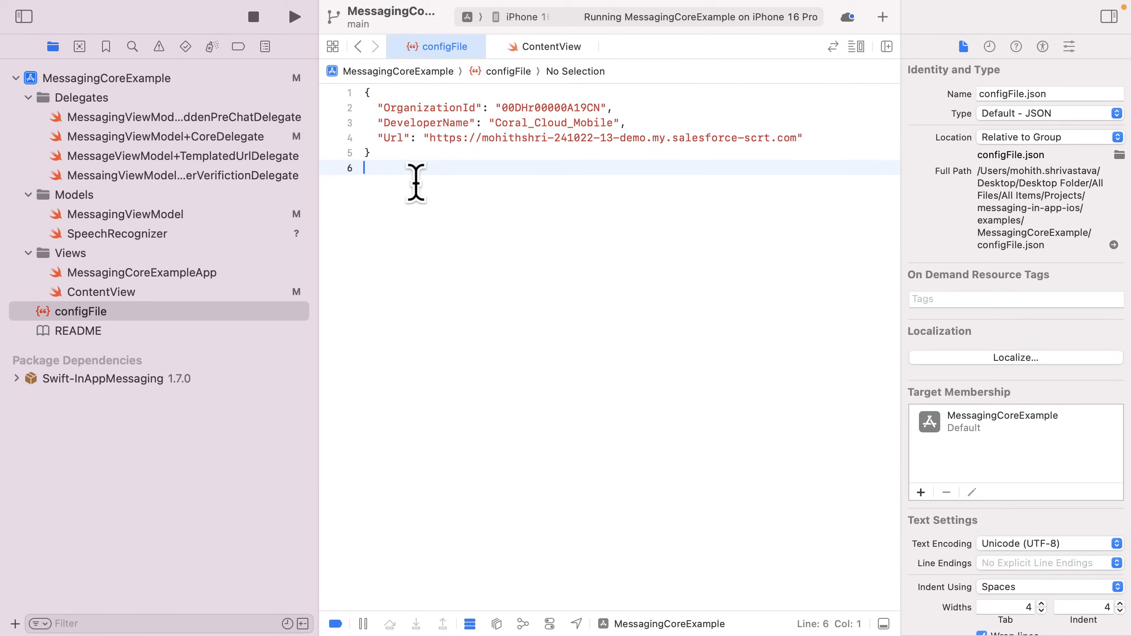
mouse_move(110, 336)
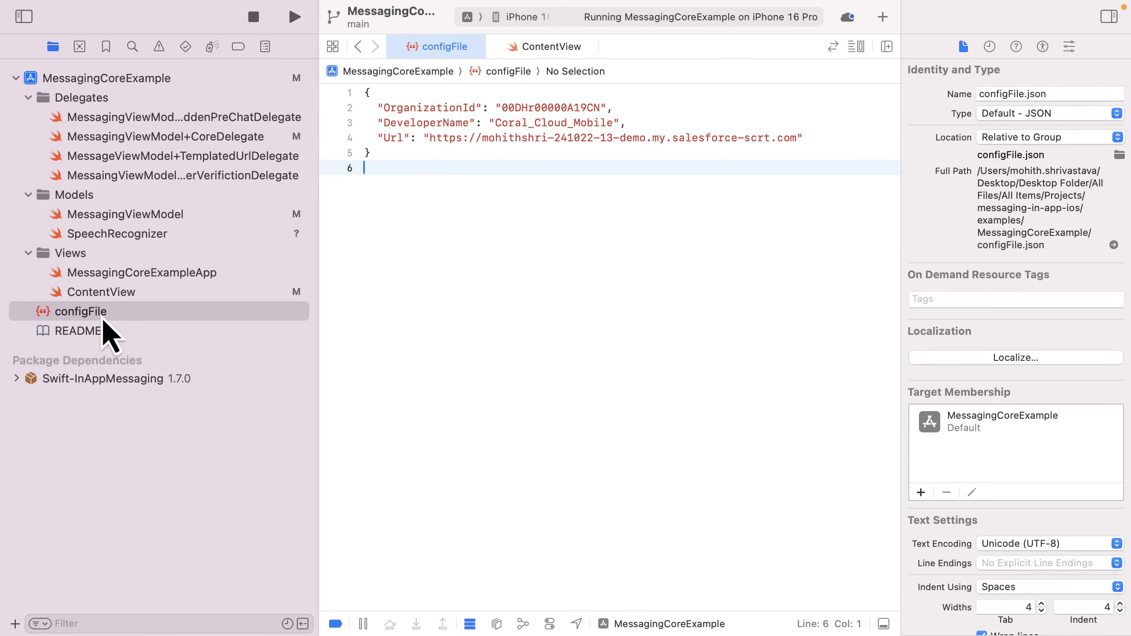
mouse_move(403, 165)
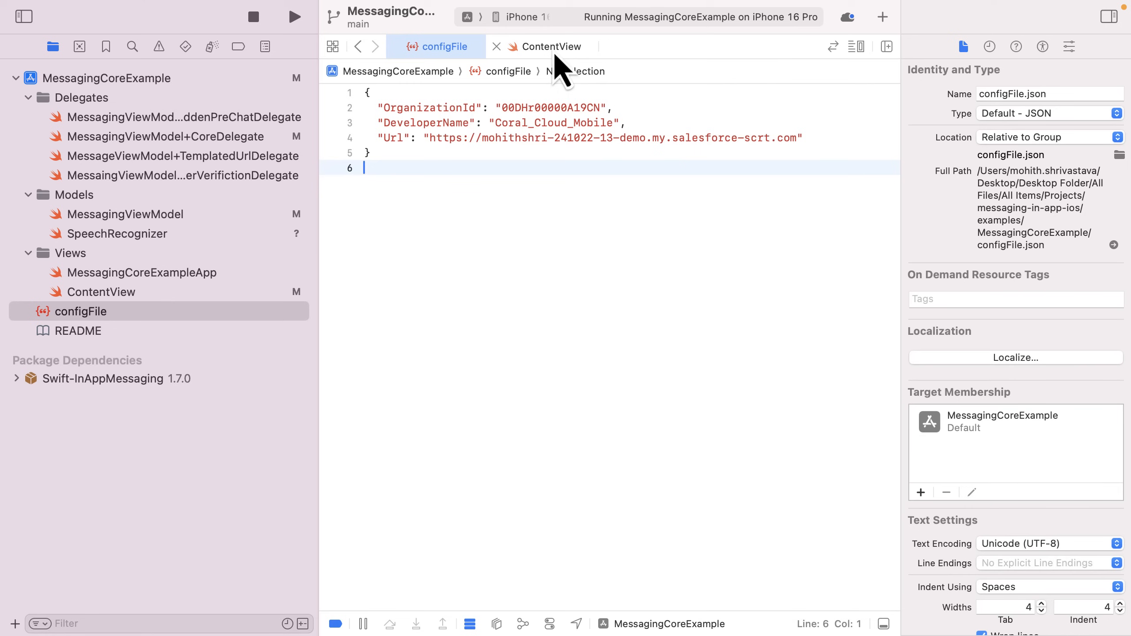
- Switch from configFile.json to the ContentView.swift chat bubble code
left_click(551, 46)
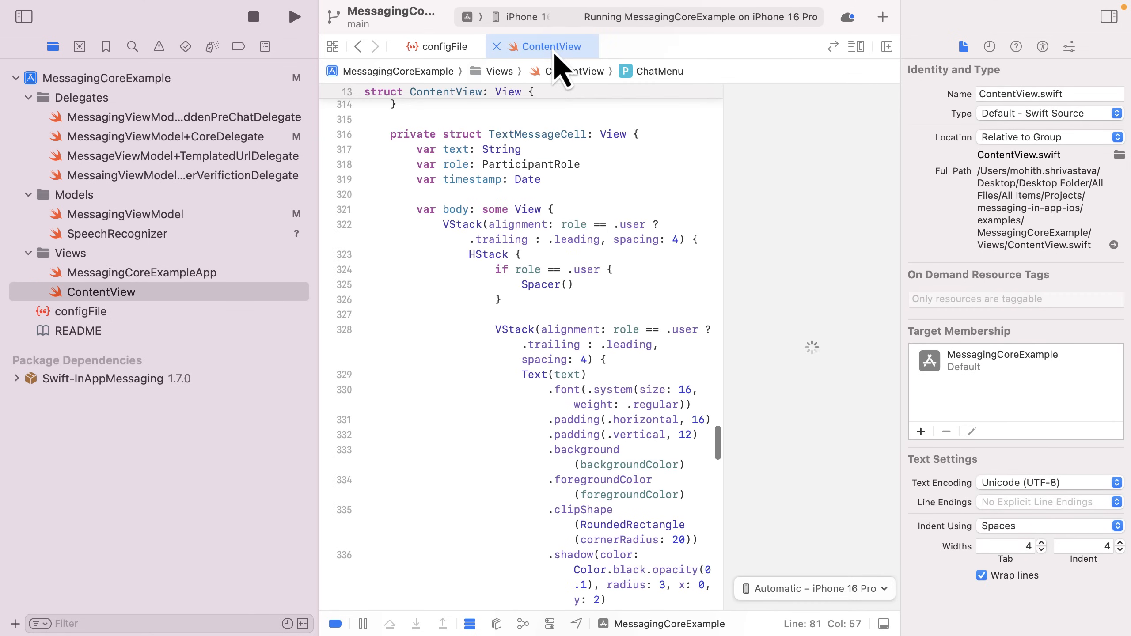
mouse_move(811, 342)
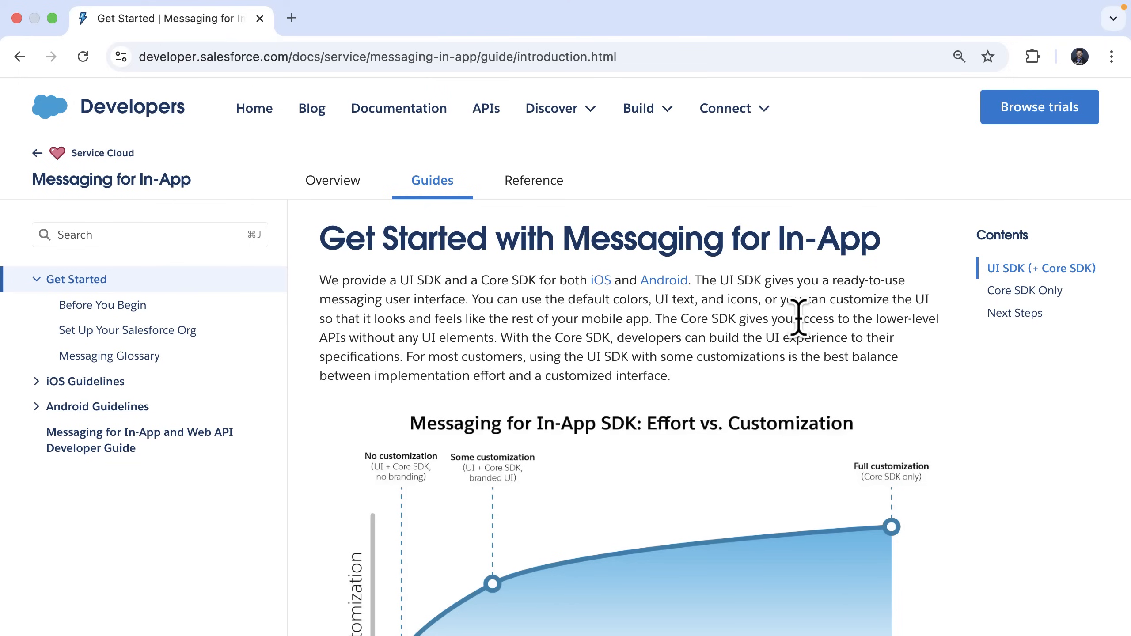
- Scroll through the guide's UI SDK versus Core SDK customization comparison
scroll("down", 3)
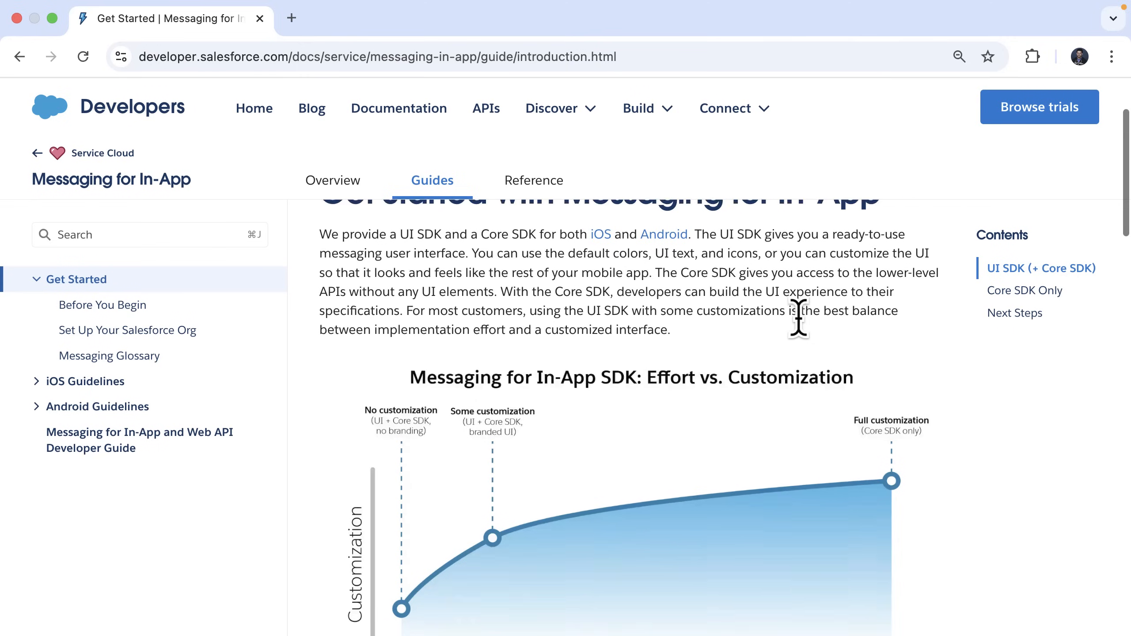
scroll("down", 3)
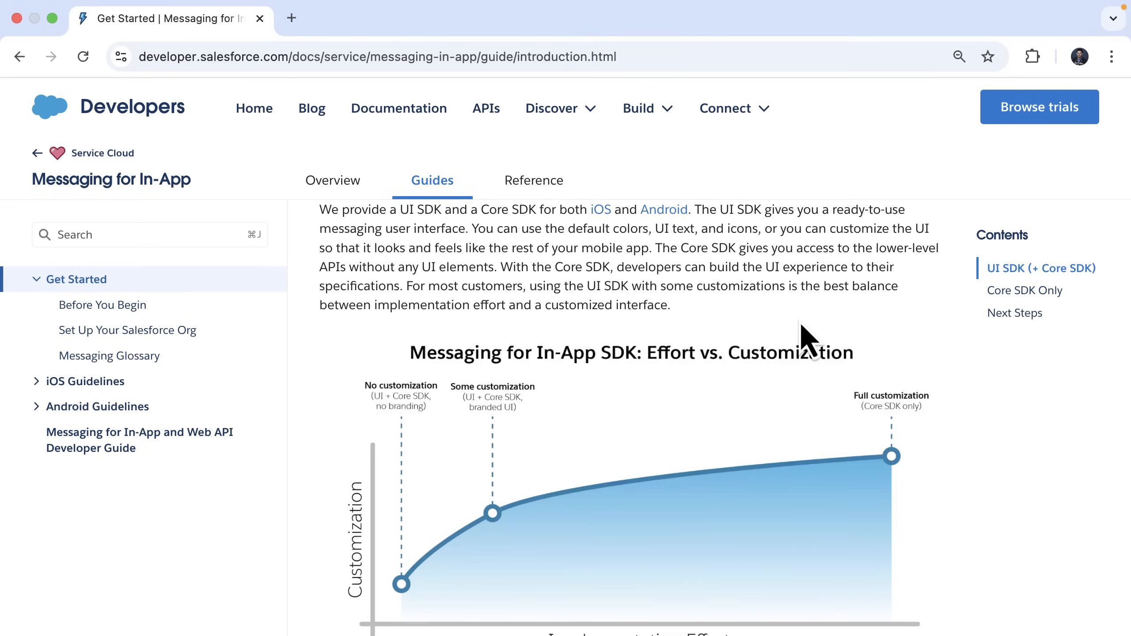